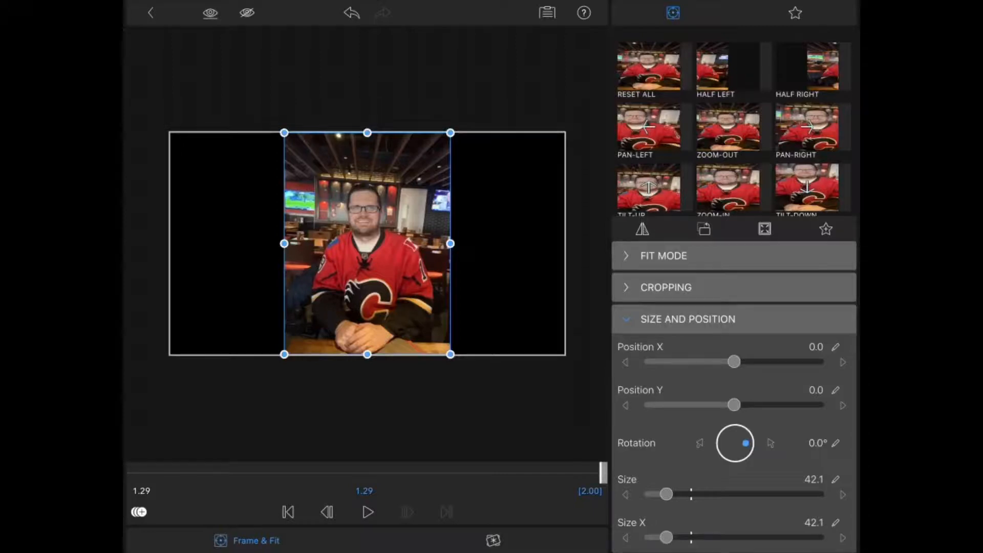
Crop the blurred layer to Top 24.8, Right 80.9, Bottom 64.5, isolating the left TV.
click(666, 288)
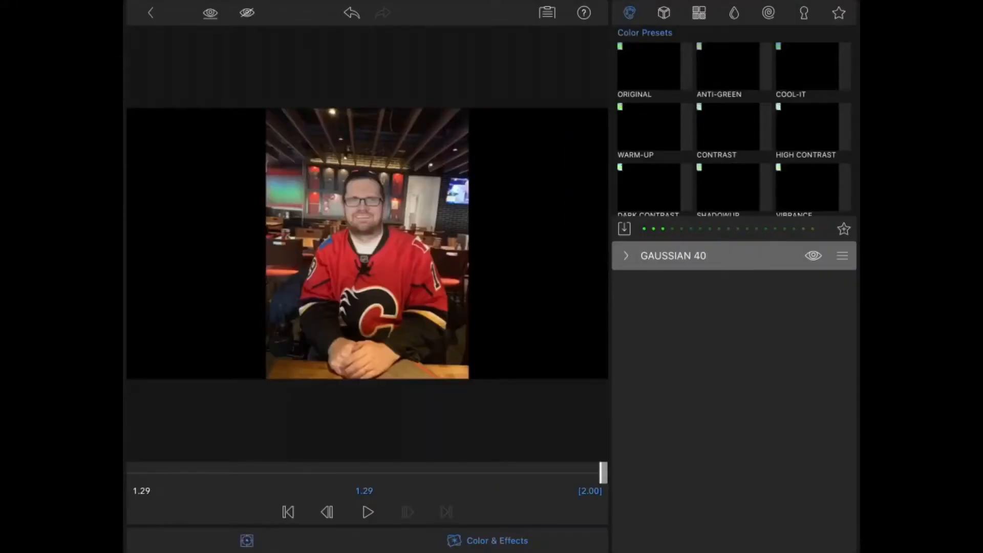
click(664, 12)
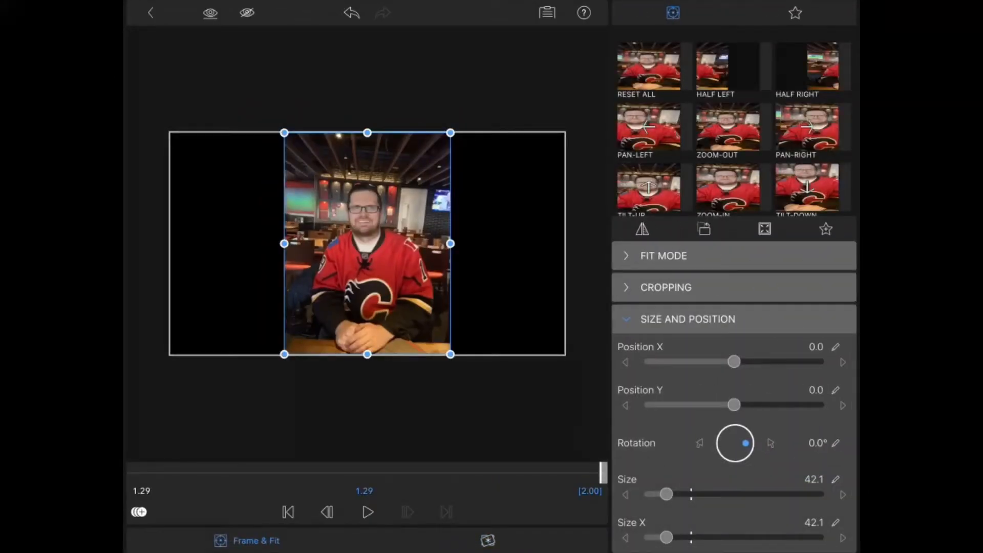
click(666, 287)
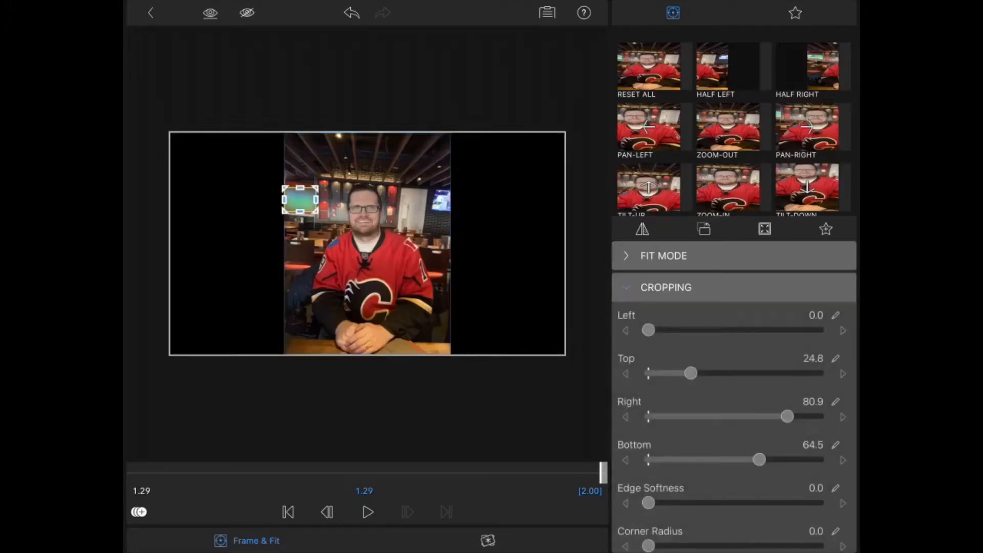